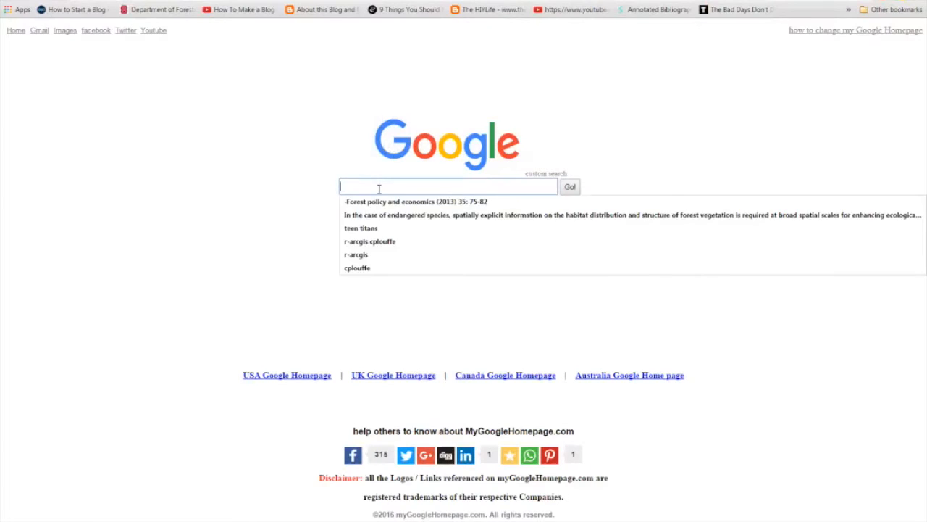
- Run a Google search for 'download fugro viewer' and show its results
type("download fugro")
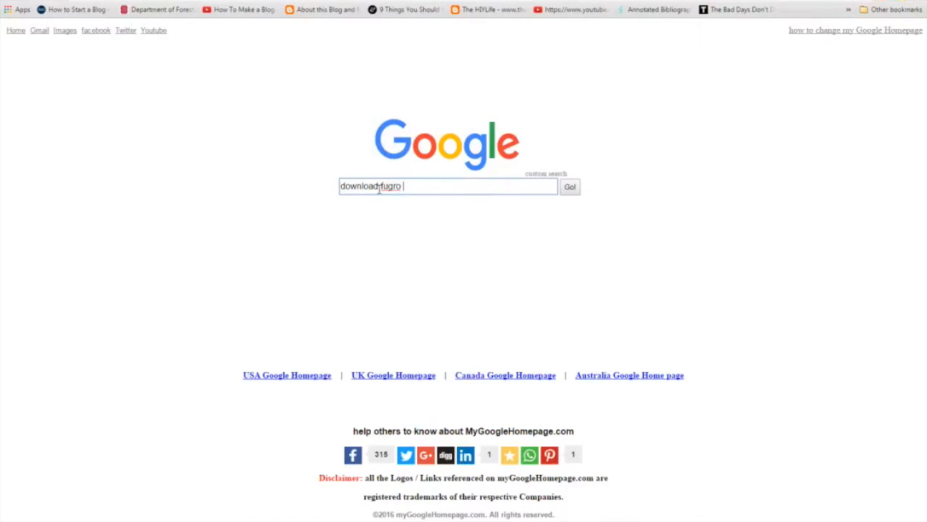
type("viewer")
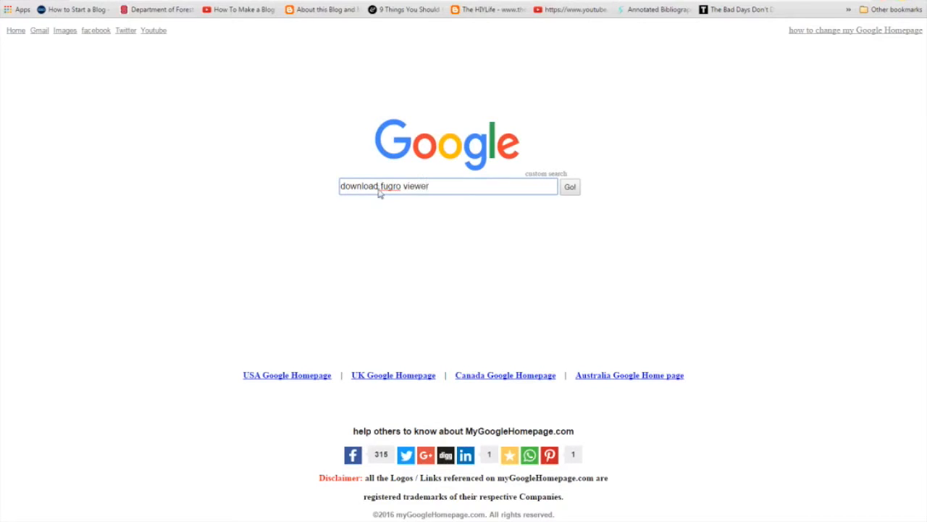
left_click(571, 187)
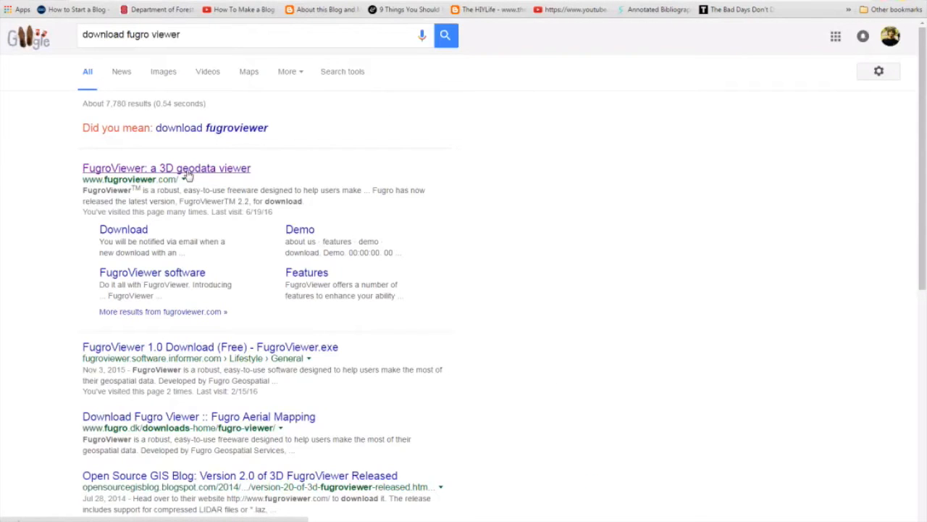
- Go to the official FugroViewer site's download section with its request form
left_click(166, 168)
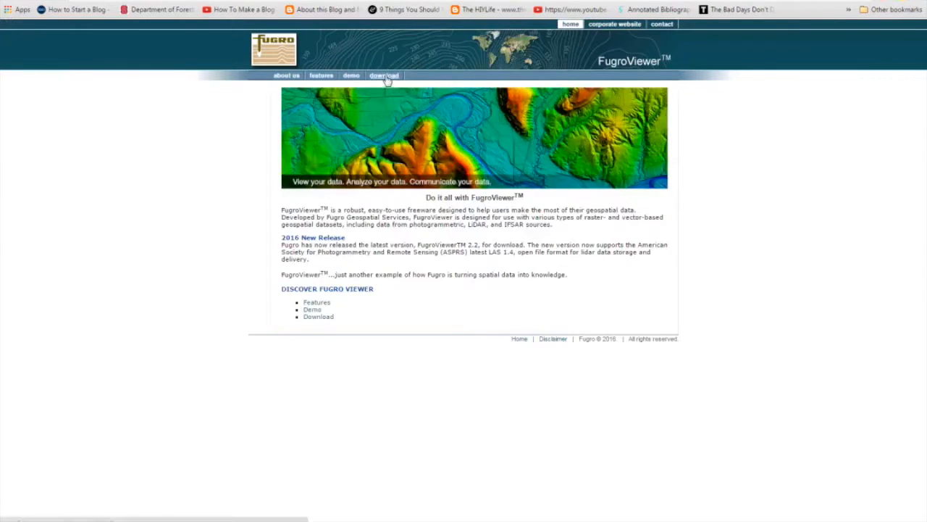
left_click(384, 75)
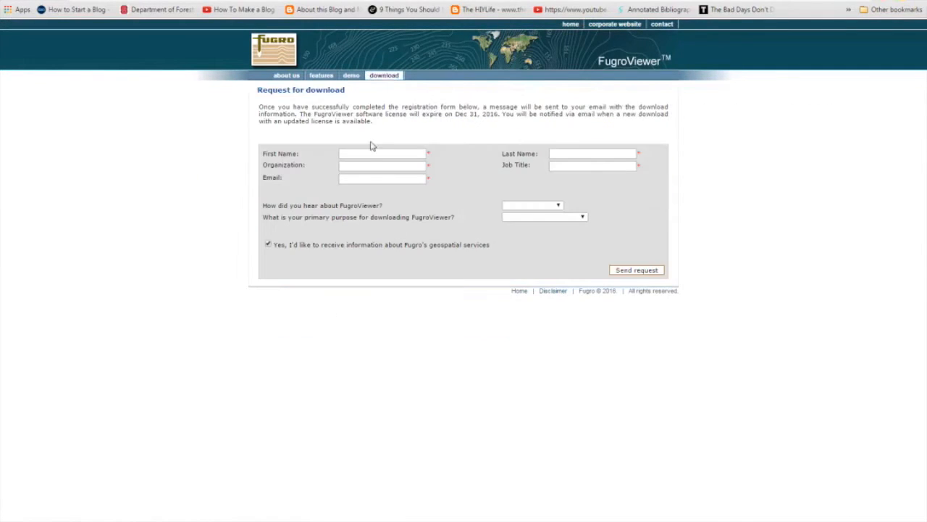
mouse_move(369, 193)
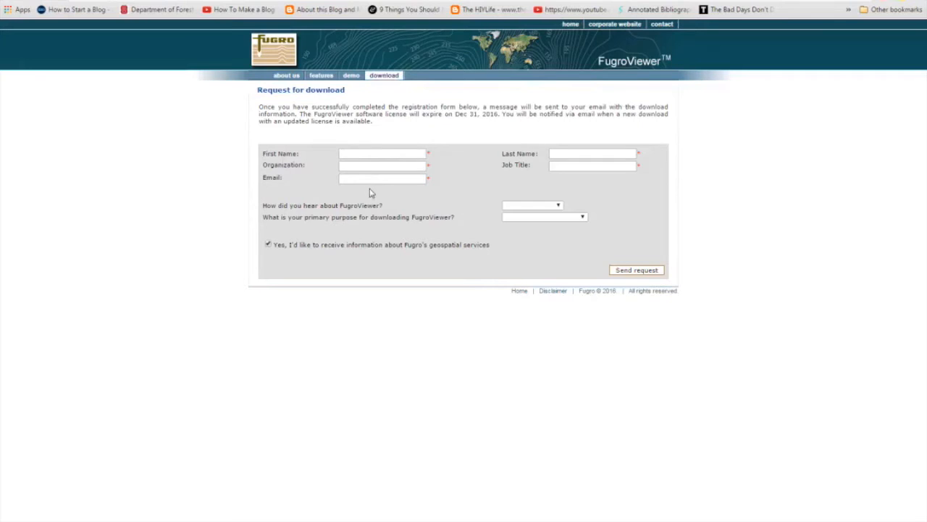
mouse_move(435, 187)
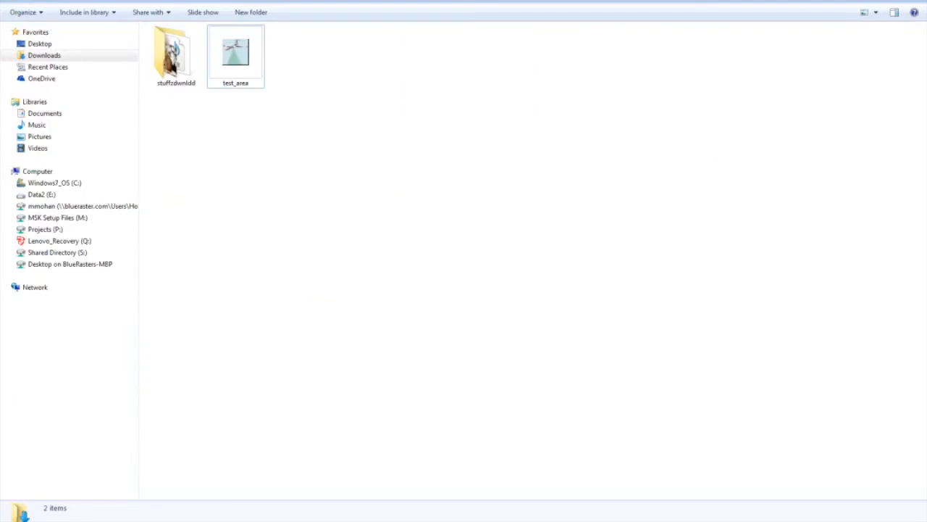
mouse_move(235, 61)
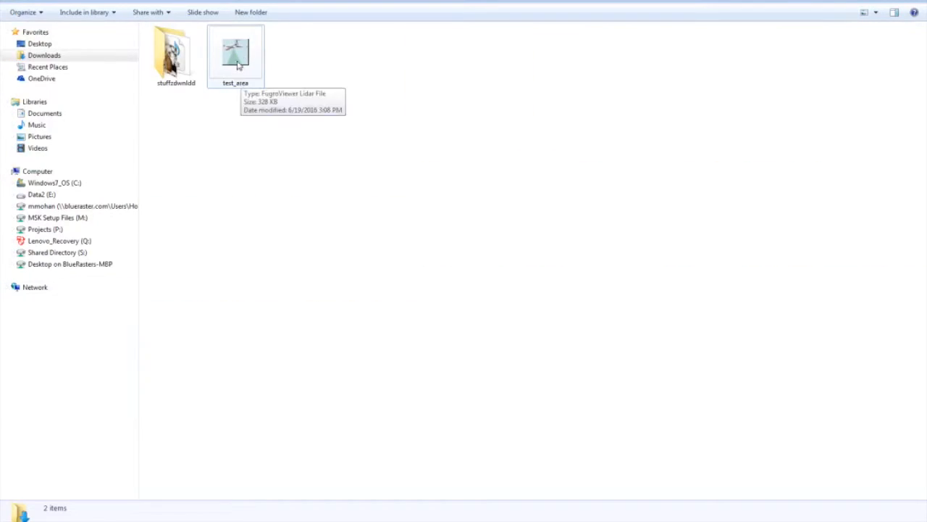
- Check in test_area's file properties that it opens with FugroViewer, then dismiss them
right_click(235, 55)
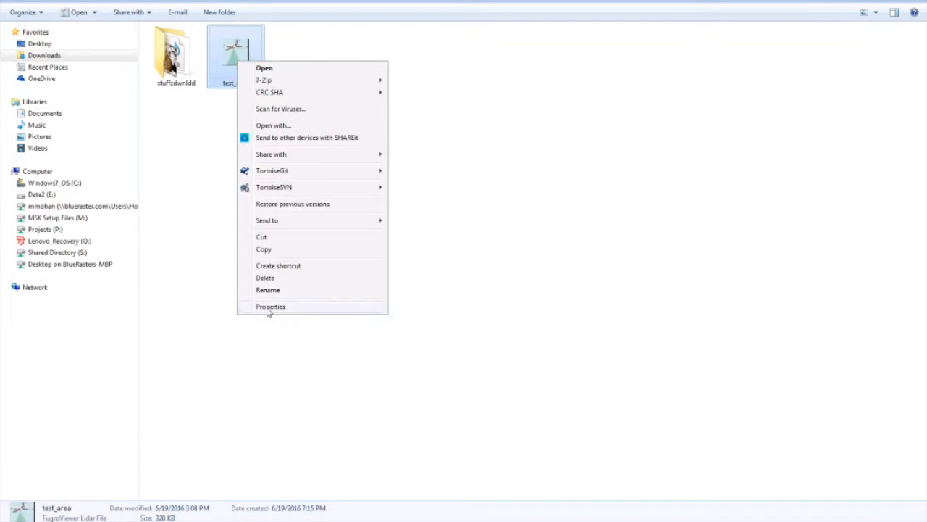
left_click(269, 305)
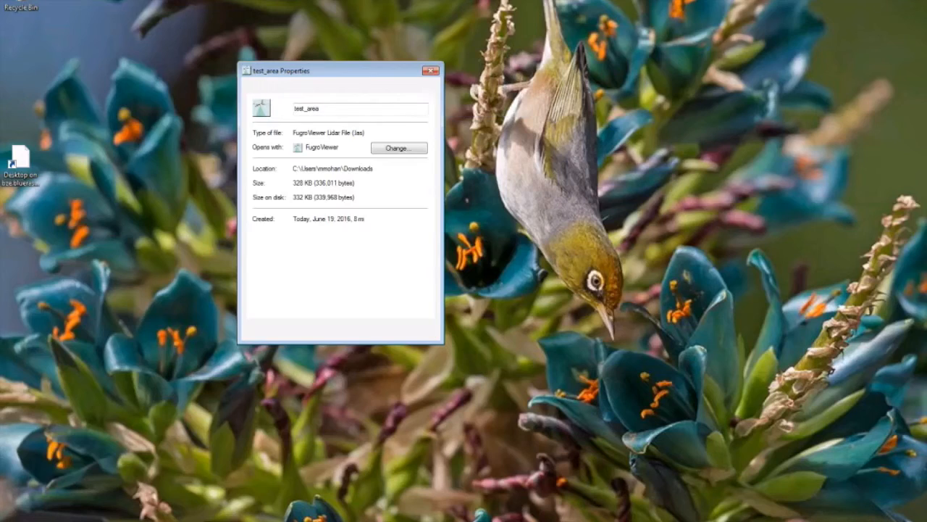
left_click(428, 70)
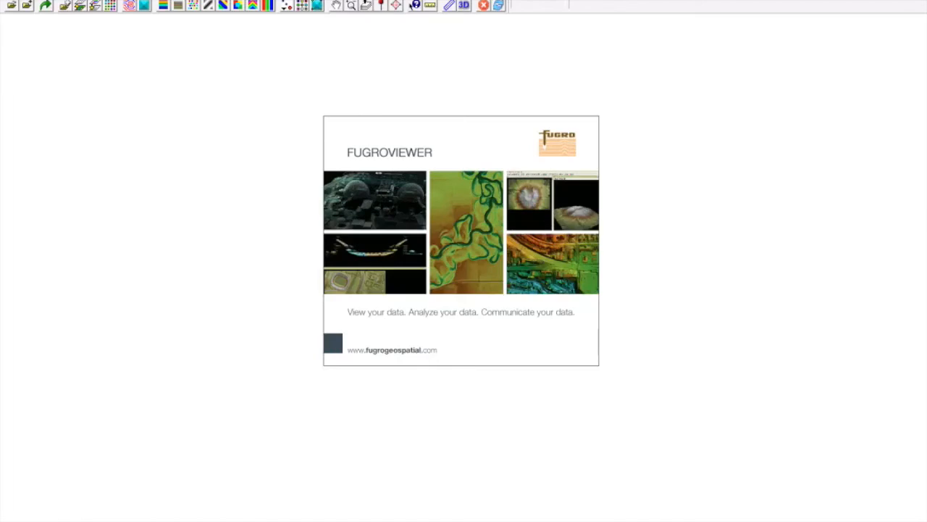
mouse_move(159, 223)
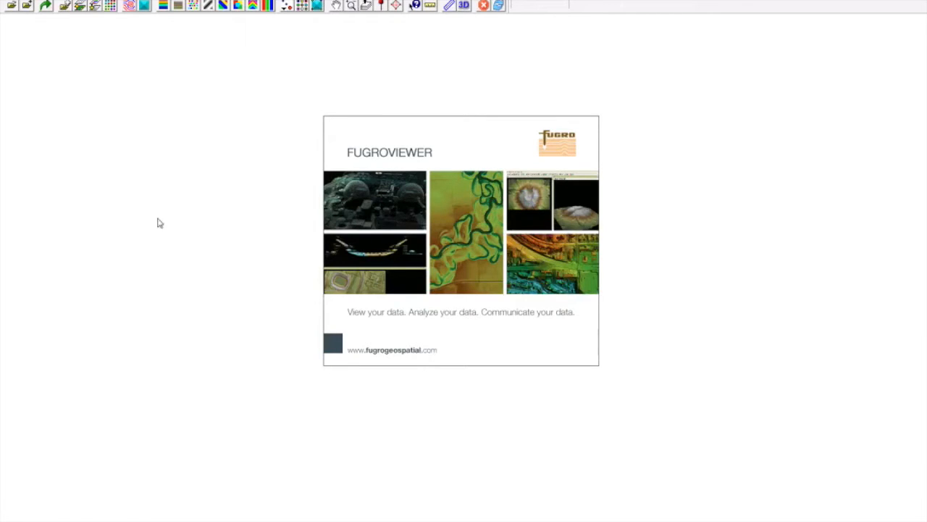
- Load test_area.las from Downloads via File > Open LIDAR File(s)
left_click(11, 6)
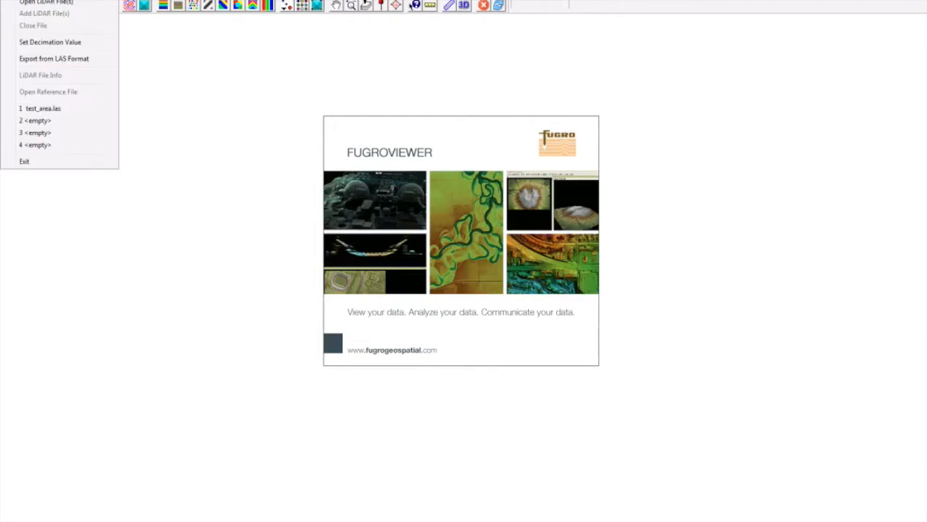
left_click(41, 3)
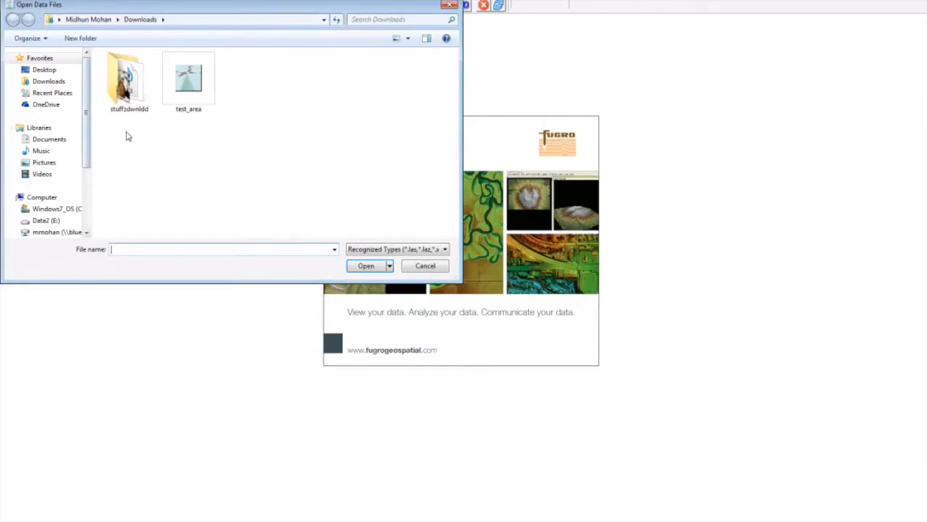
left_click(188, 76)
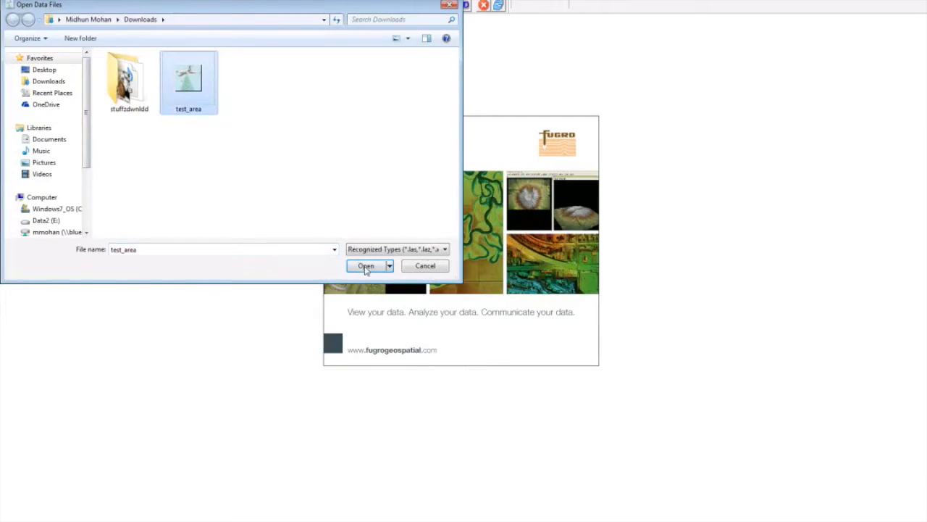
left_click(365, 267)
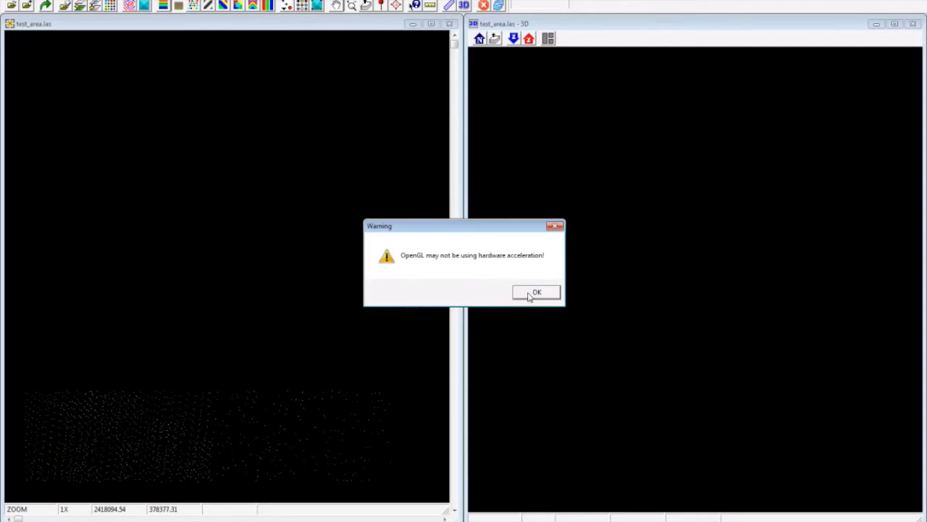
- Dismiss the OpenGL acceleration warning so the 2D and 3D views render test_area.las
left_click(536, 293)
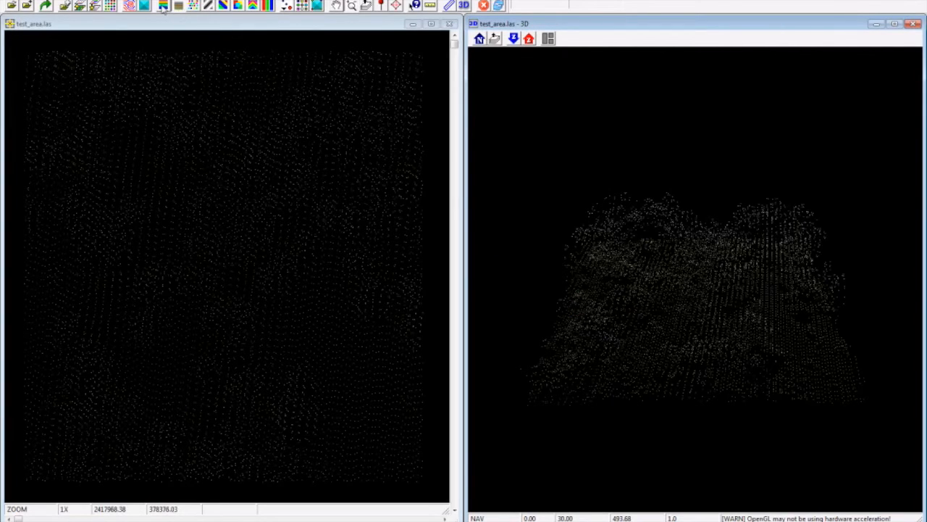
mouse_move(164, 6)
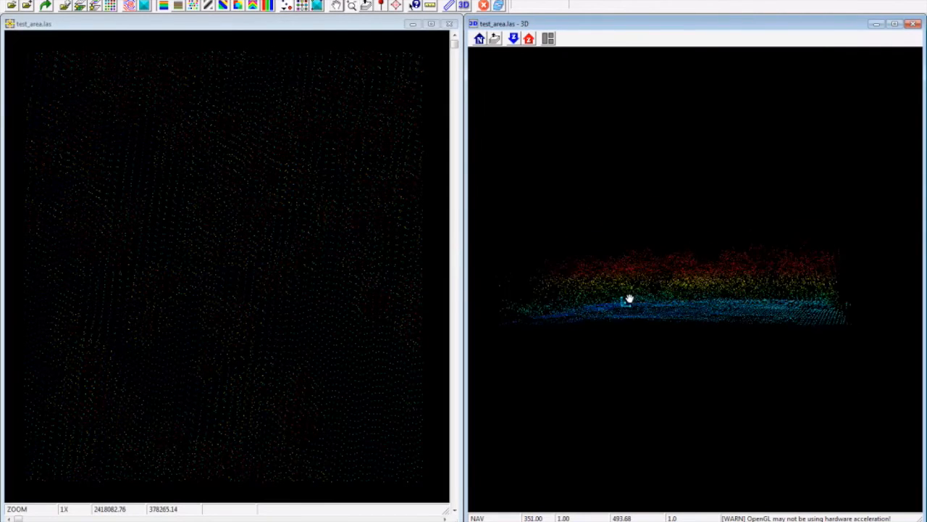
- Rotate the 3D point cloud to look down on its elevation colouring
left_click_drag(626, 298, 707, 307)
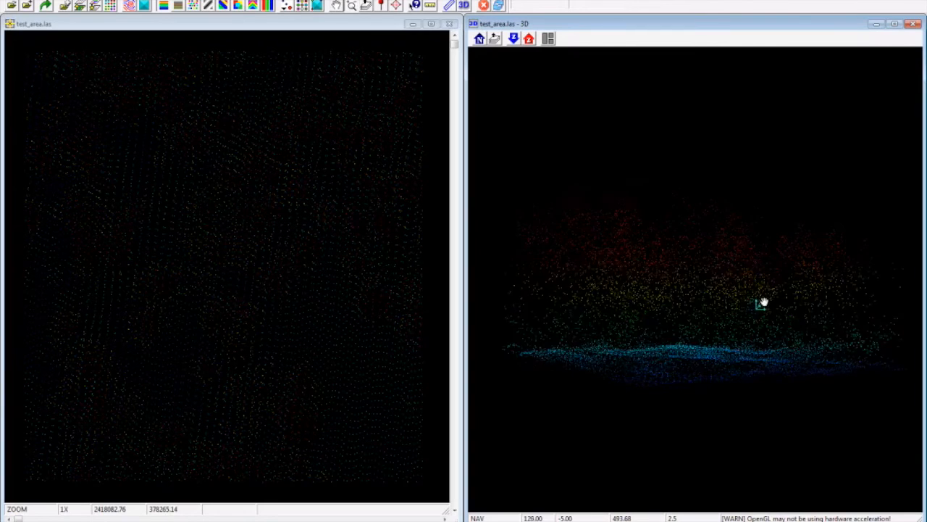
left_click_drag(760, 303, 775, 307)
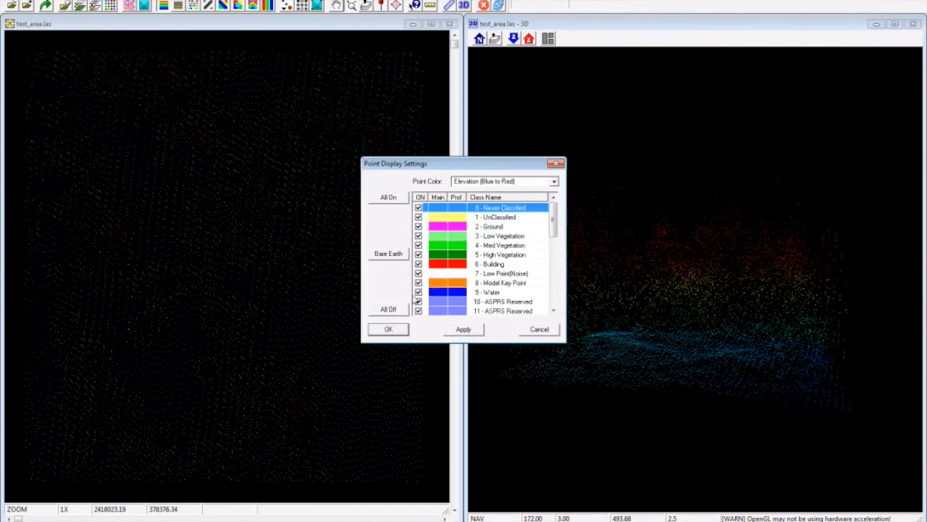
- Enable only class '2 - Ground' in Point Display Settings and apply it to both views
left_click(388, 310)
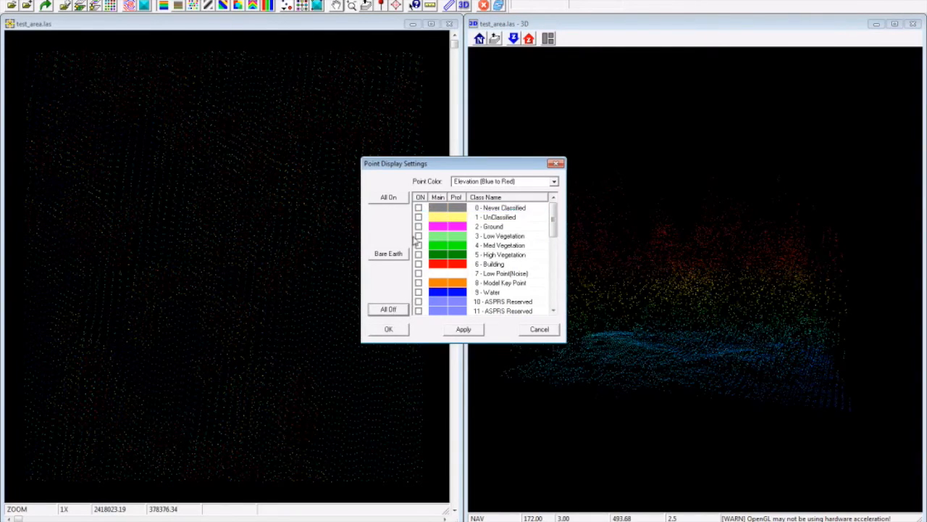
left_click(417, 226)
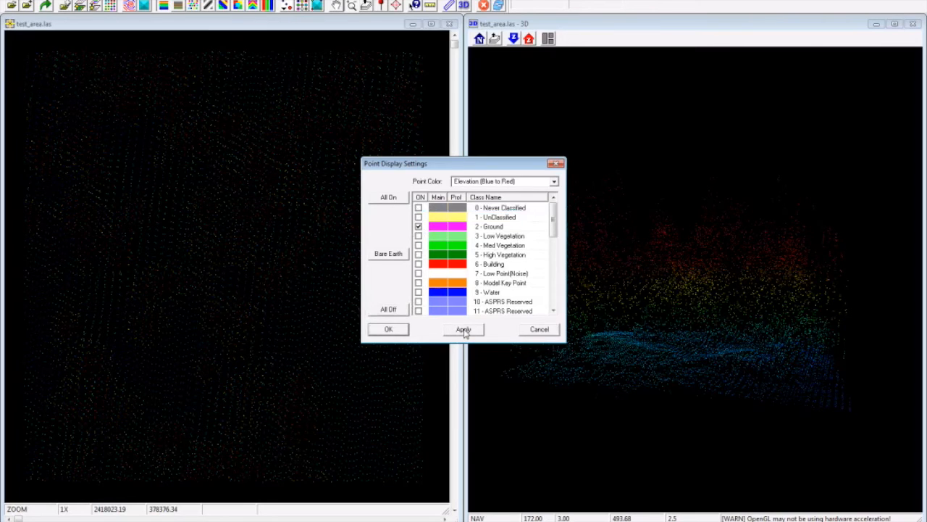
left_click(463, 329)
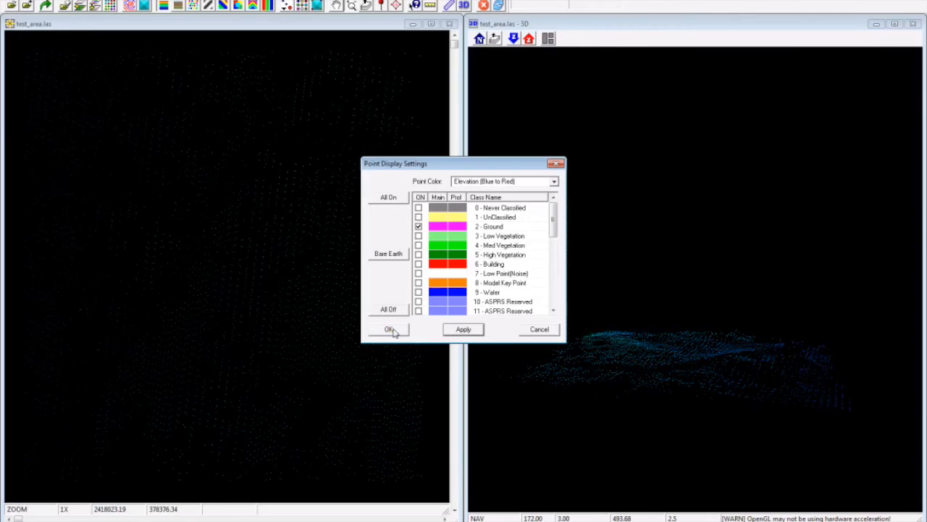
left_click(388, 329)
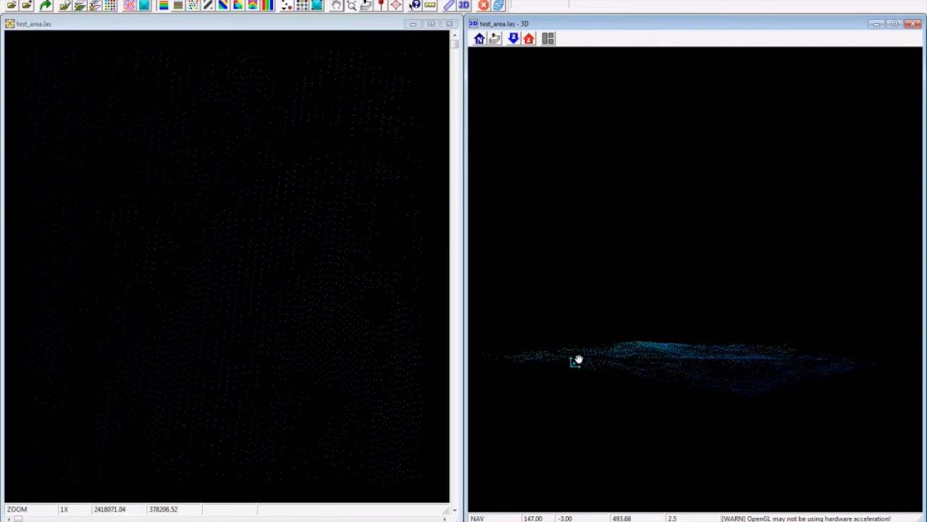